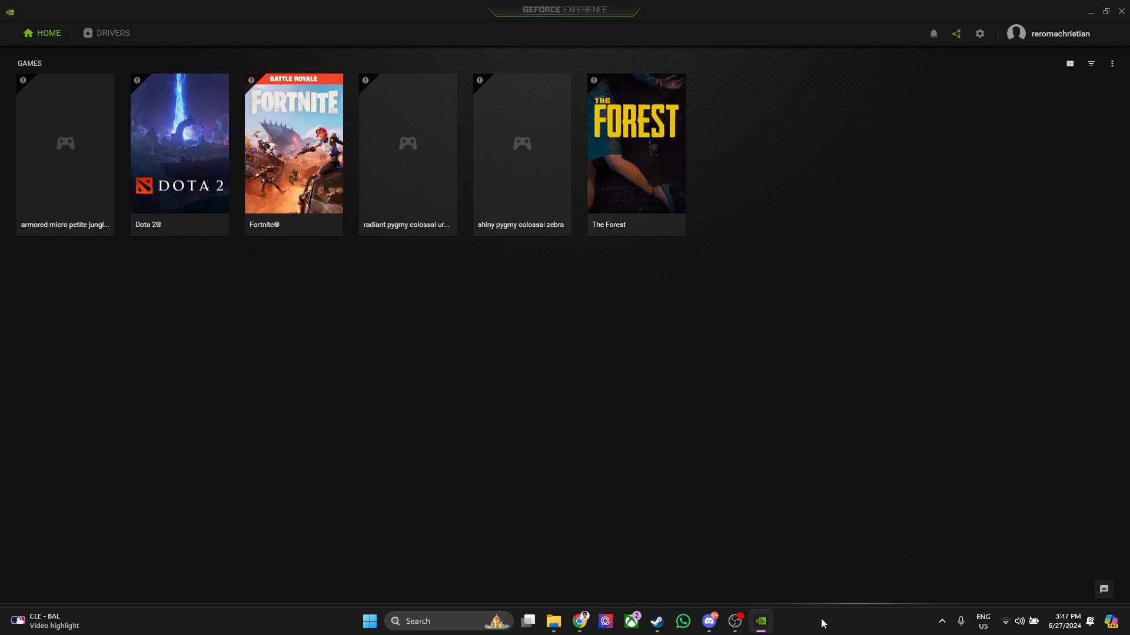
pyautogui.moveTo(979, 34)
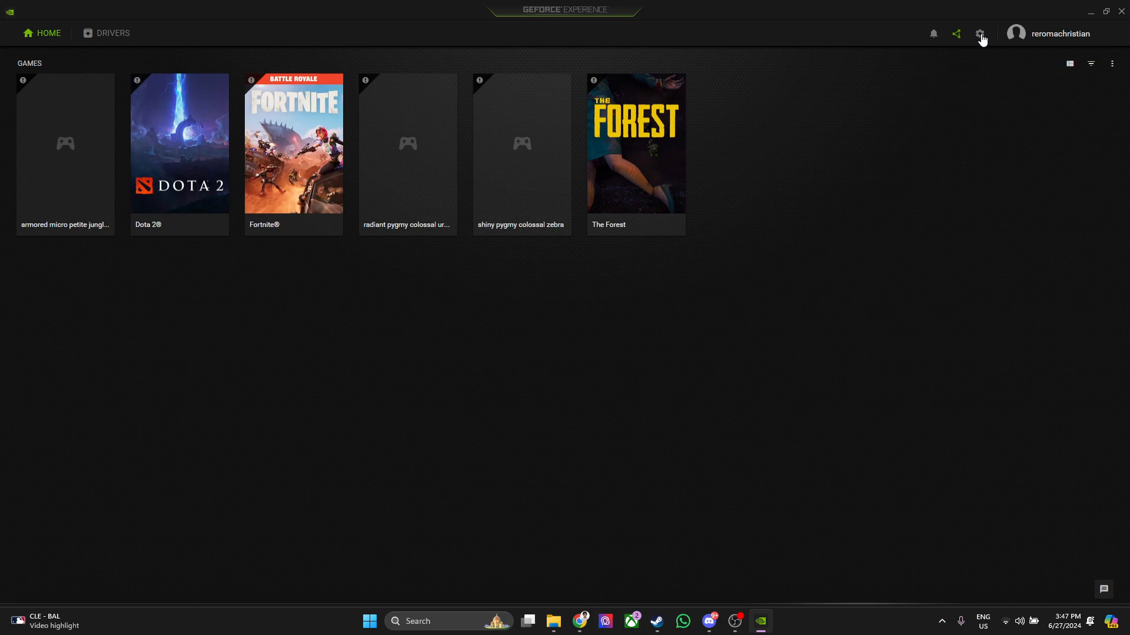
# Step: Bring up the General settings page with About, Language and In-Game Overlay
pyautogui.click(980, 33)
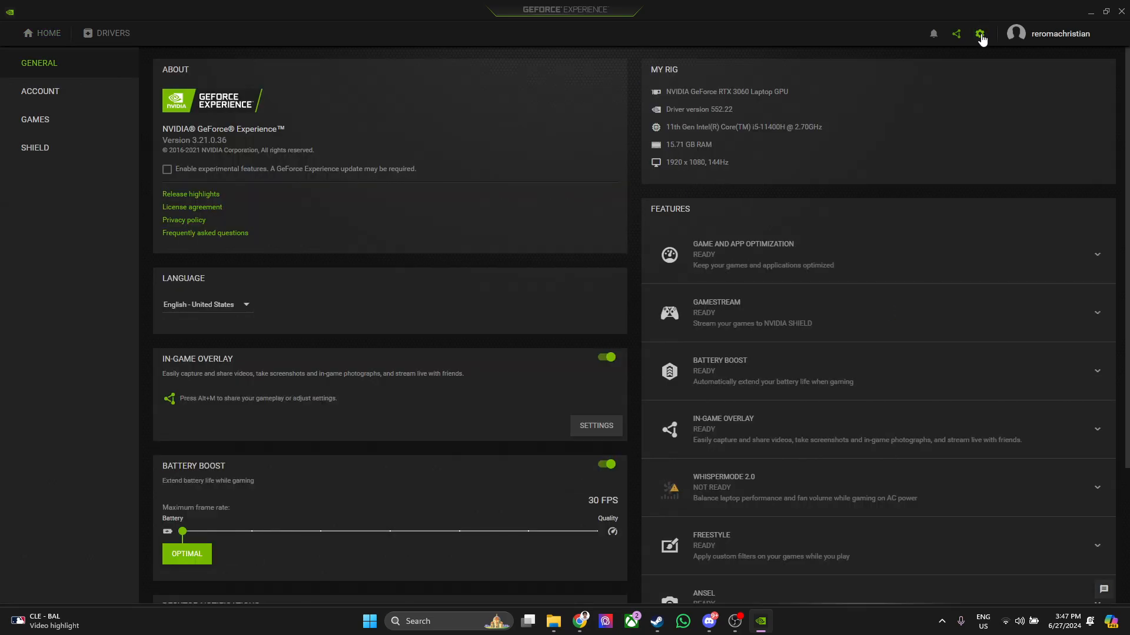
pyautogui.moveTo(161, 354)
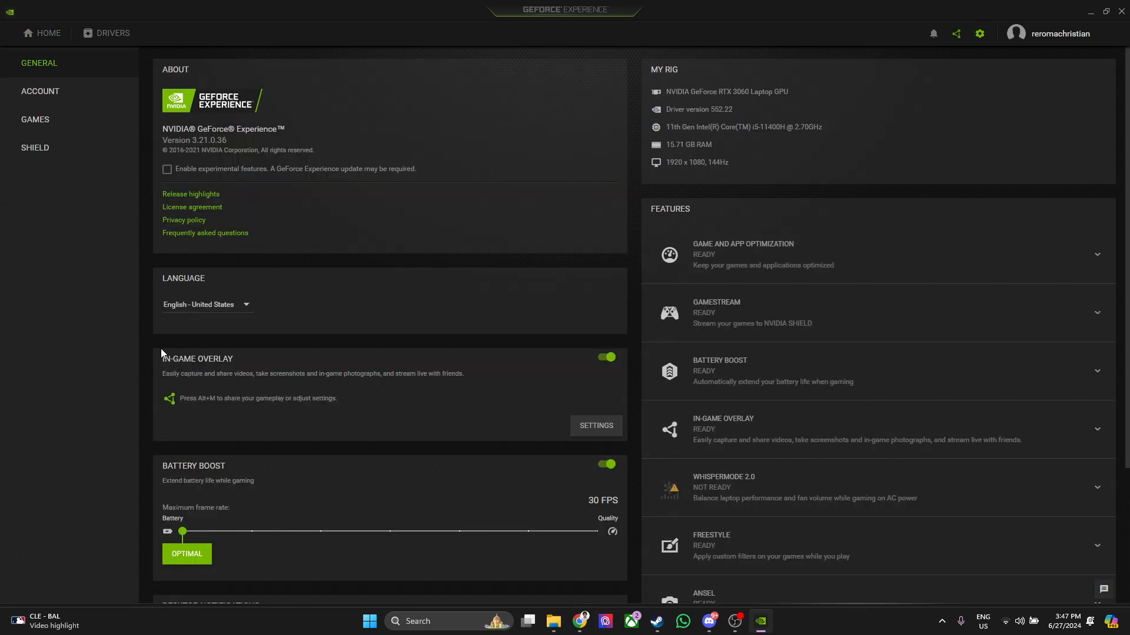
pyautogui.moveTo(832, 417)
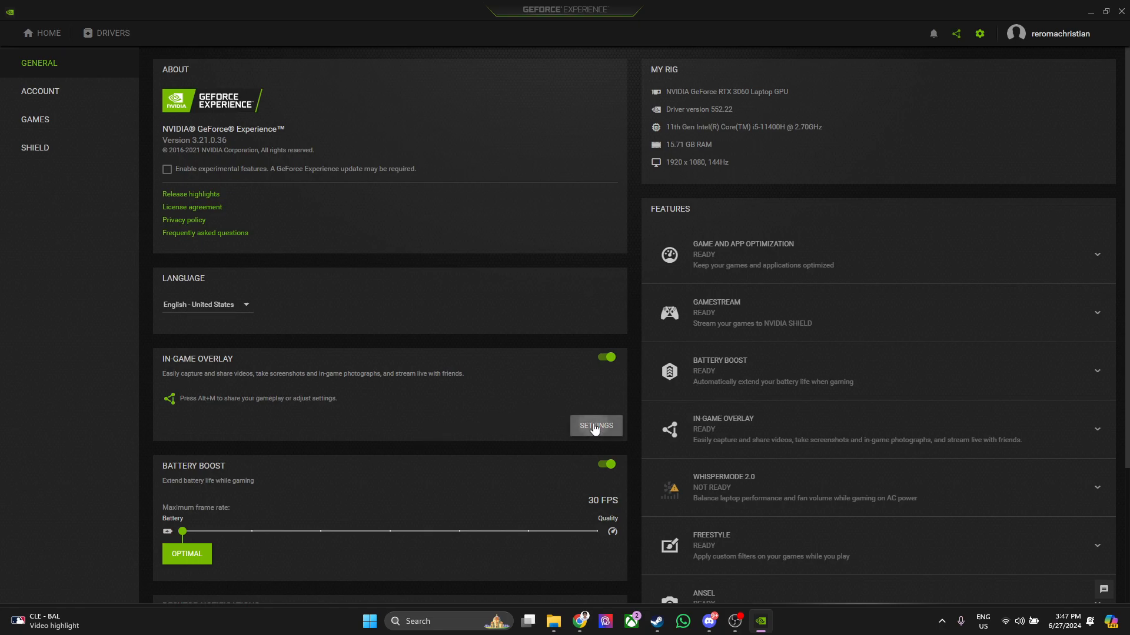
pyautogui.click(595, 426)
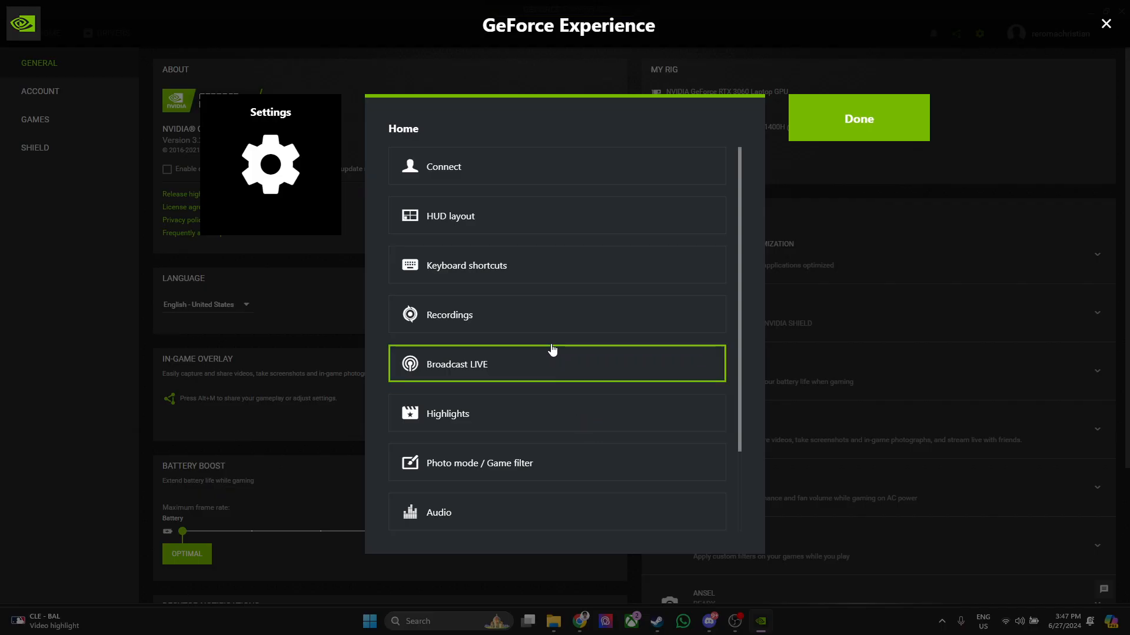
pyautogui.click(467, 265)
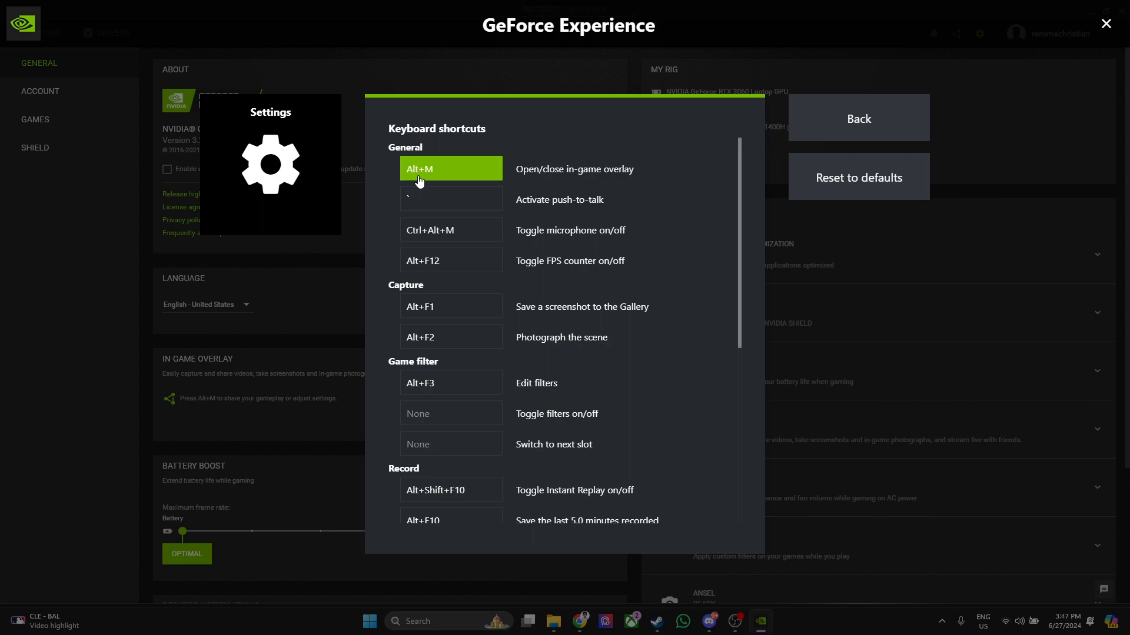
pyautogui.moveTo(434, 179)
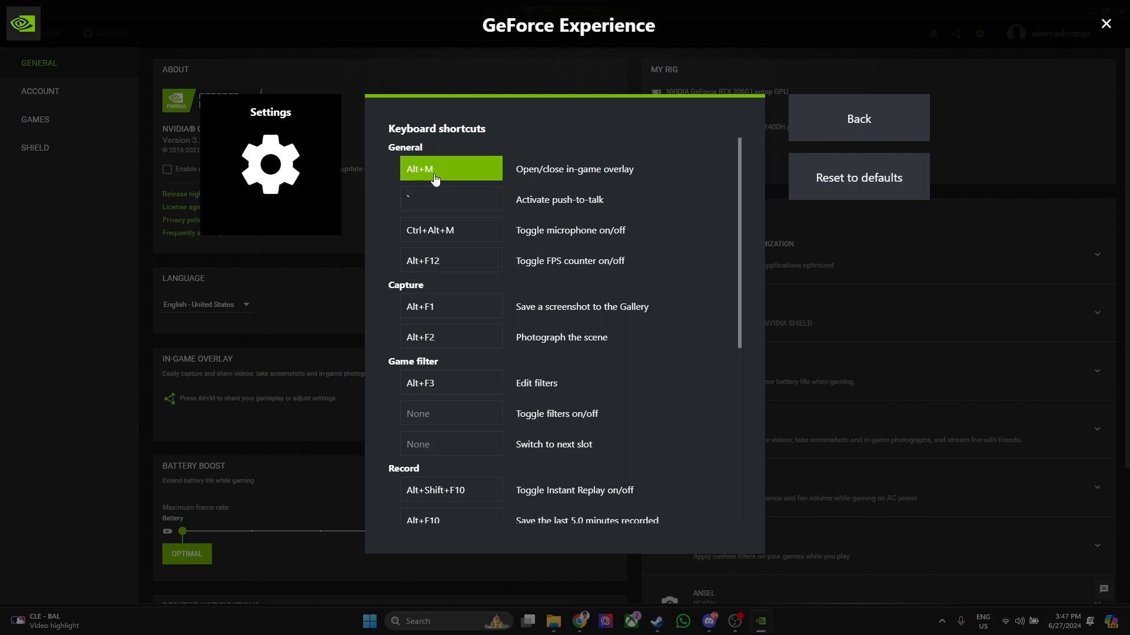
pyautogui.moveTo(445, 182)
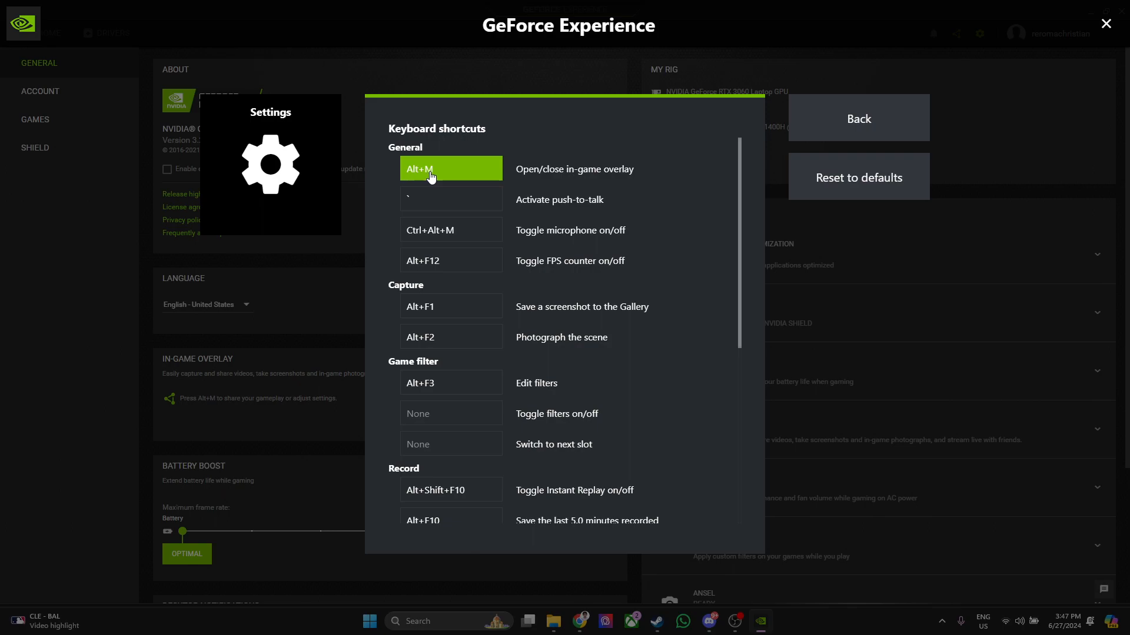
pyautogui.moveTo(479, 172)
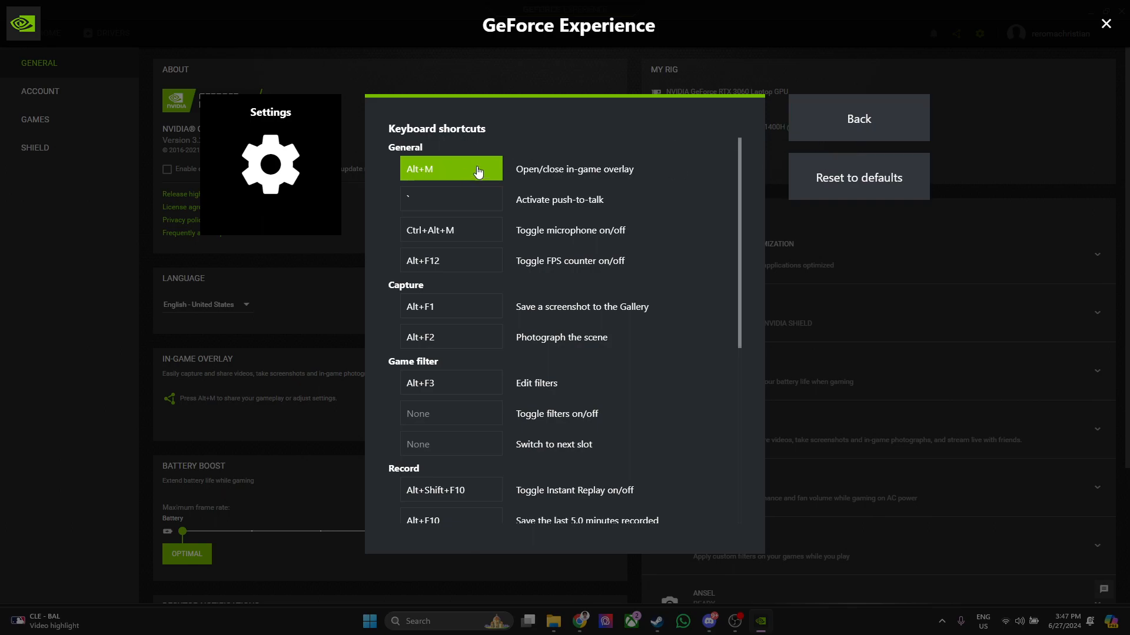
pyautogui.click(858, 118)
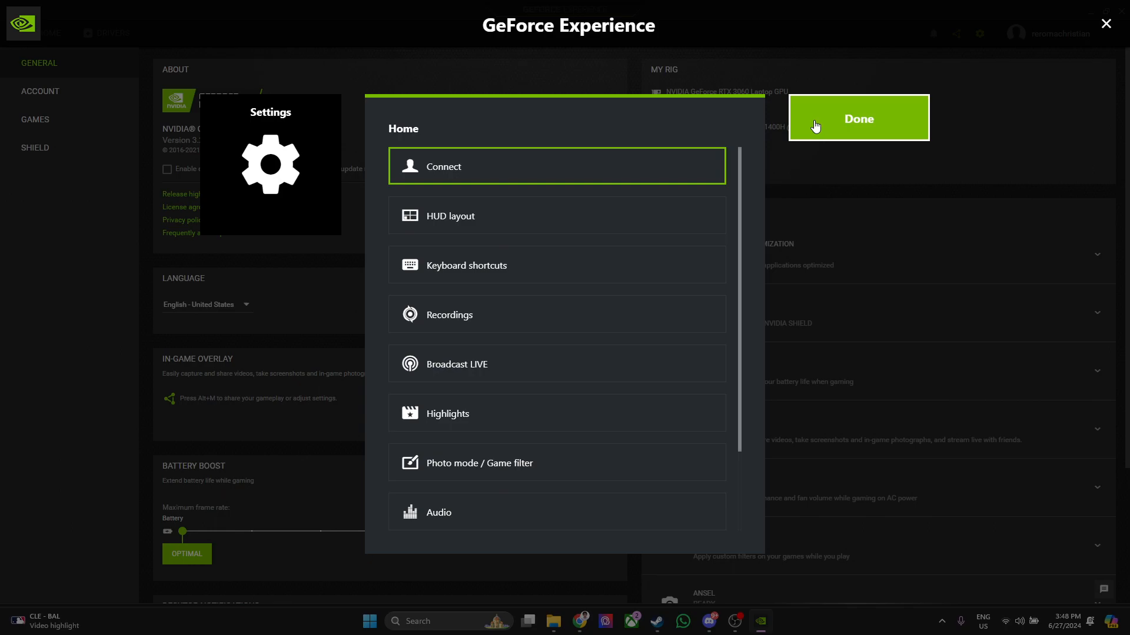
pyautogui.click(858, 118)
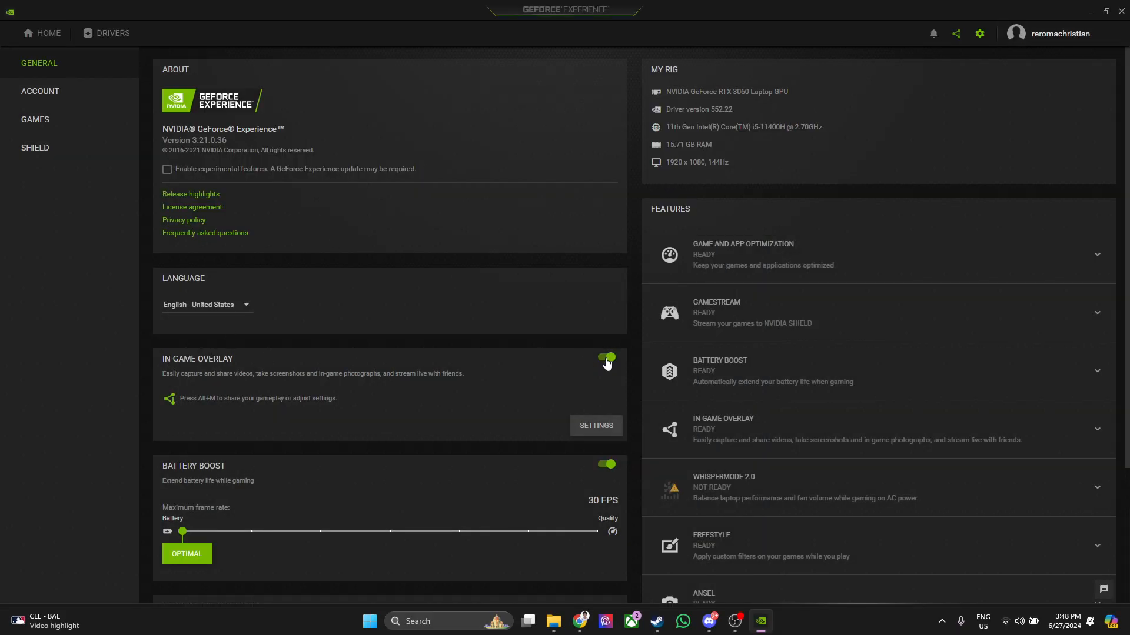
# Step: Switch the In-Game Overlay toggle to off
pyautogui.click(604, 358)
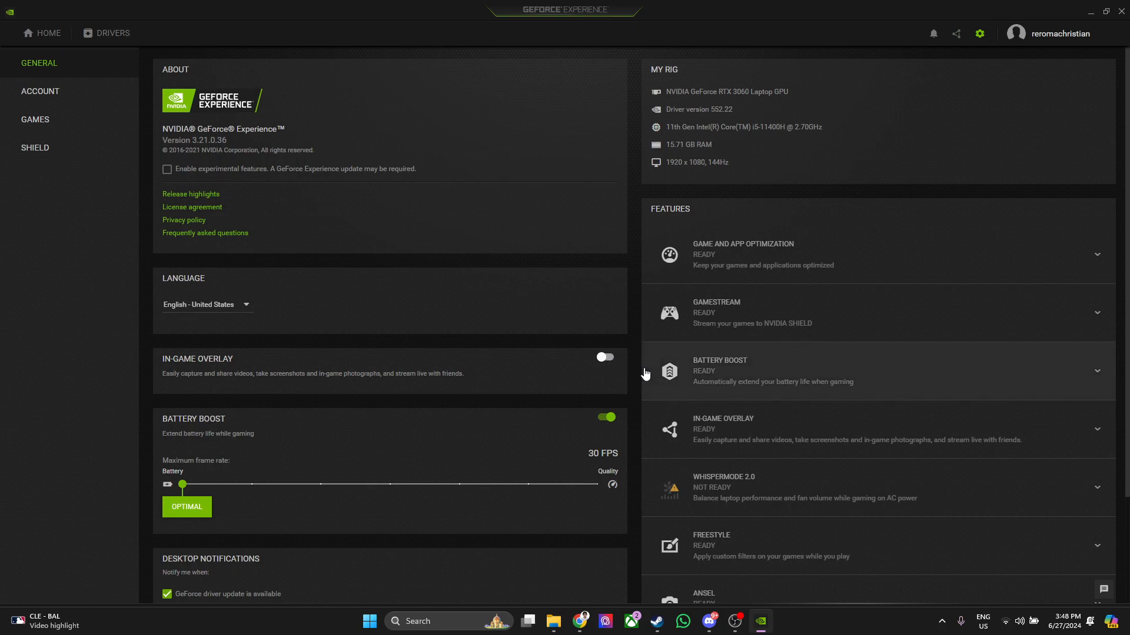
pyautogui.moveTo(636, 368)
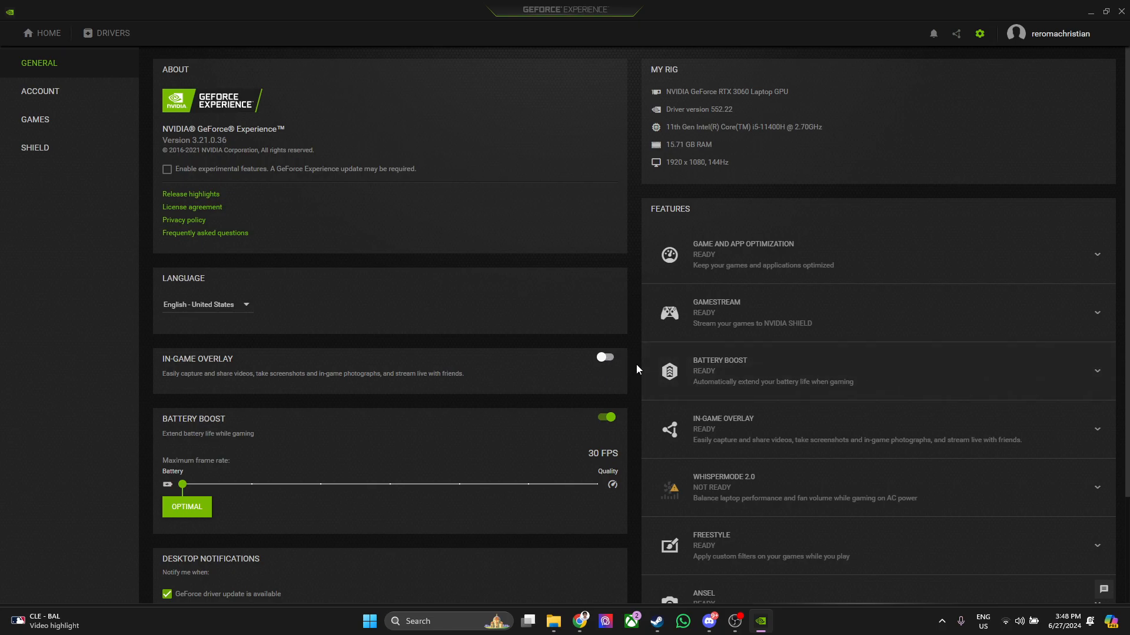